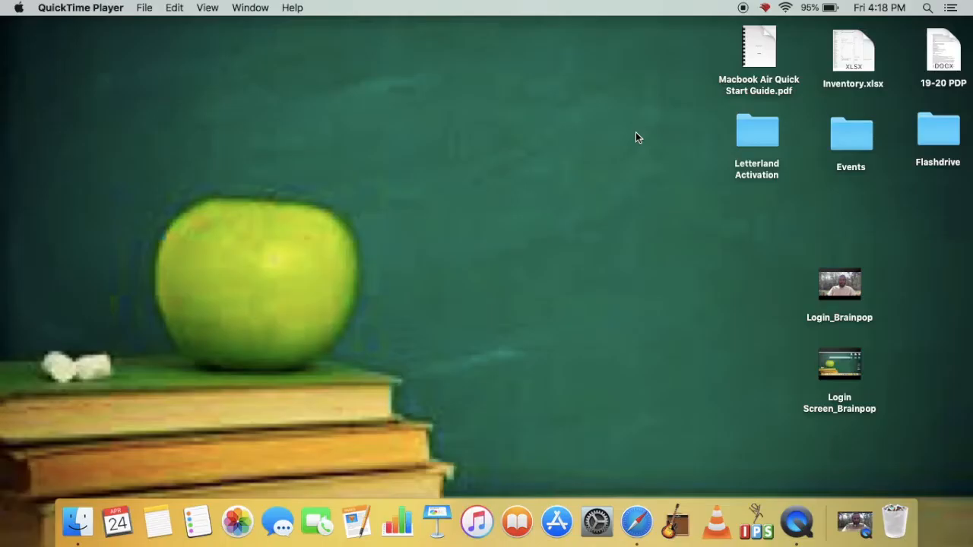
pyautogui.moveTo(645, 497)
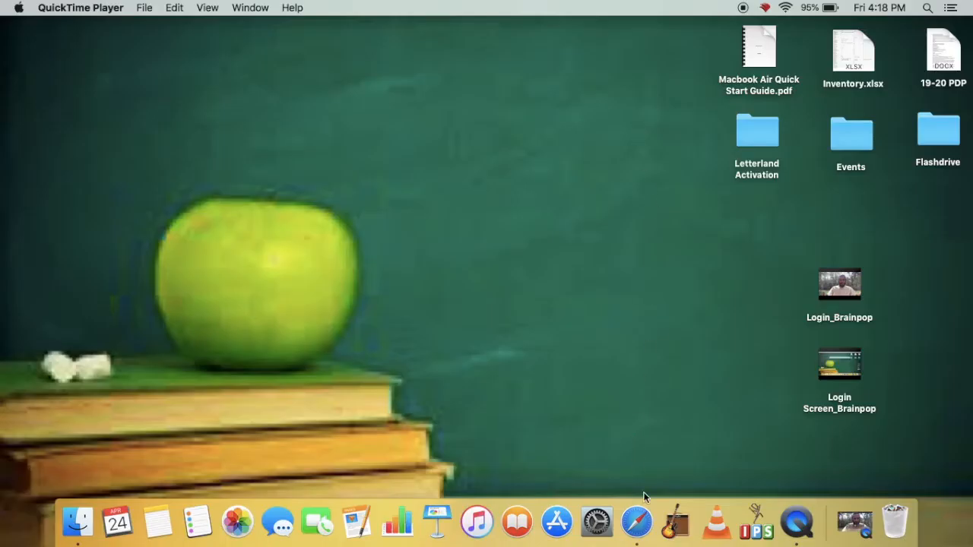
pyautogui.moveTo(637, 522)
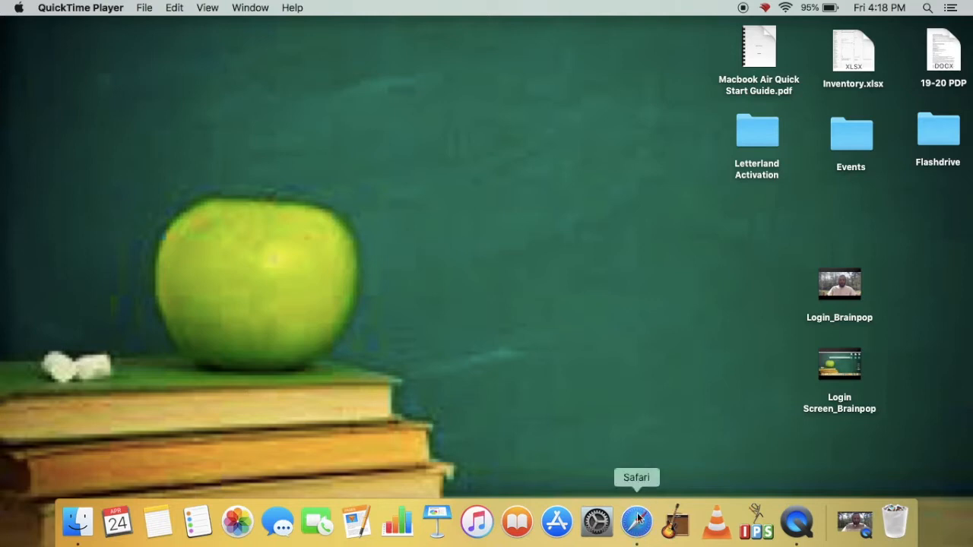
pyautogui.moveTo(926, 7)
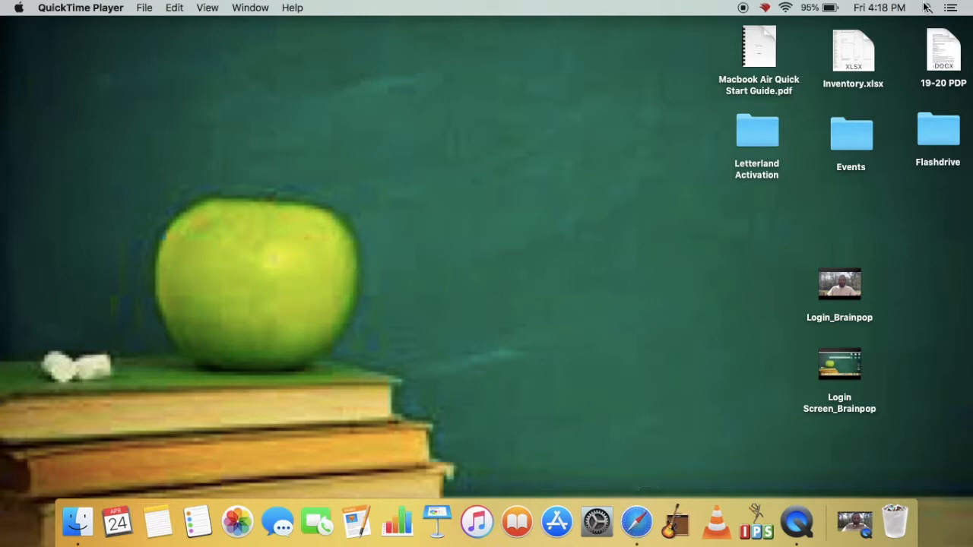
# Search Spotlight for 'safari' and launch the Safari browser
pyautogui.write('safari')
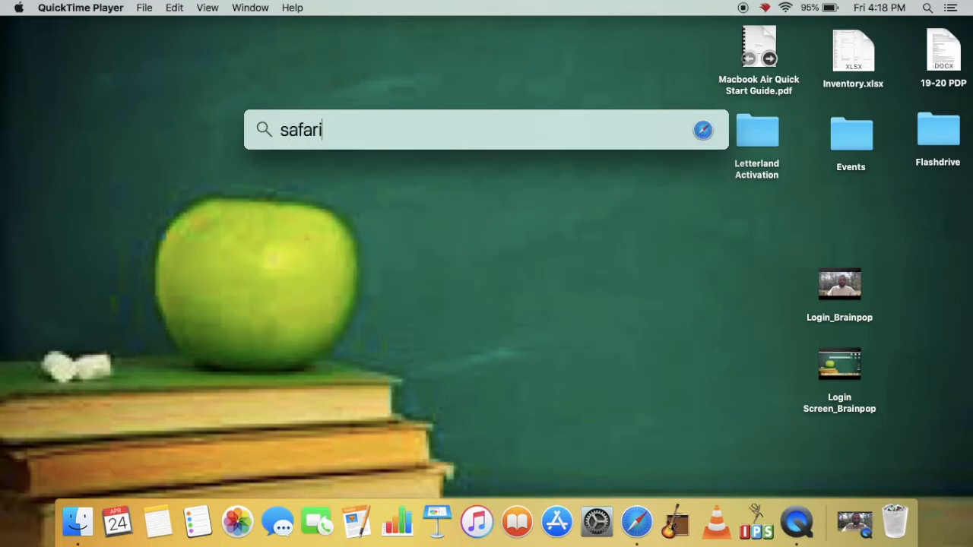
pyautogui.write('safari')
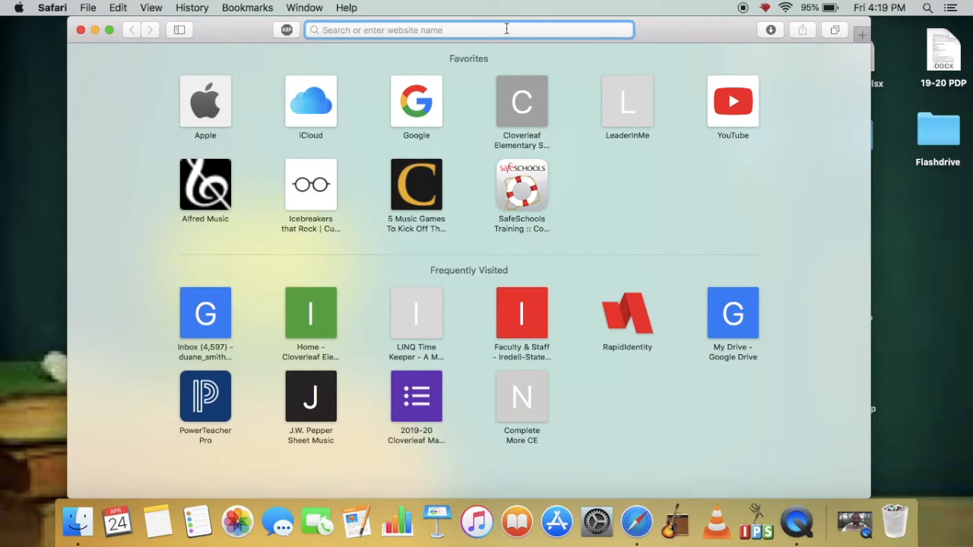
pyautogui.write('www.google.com')
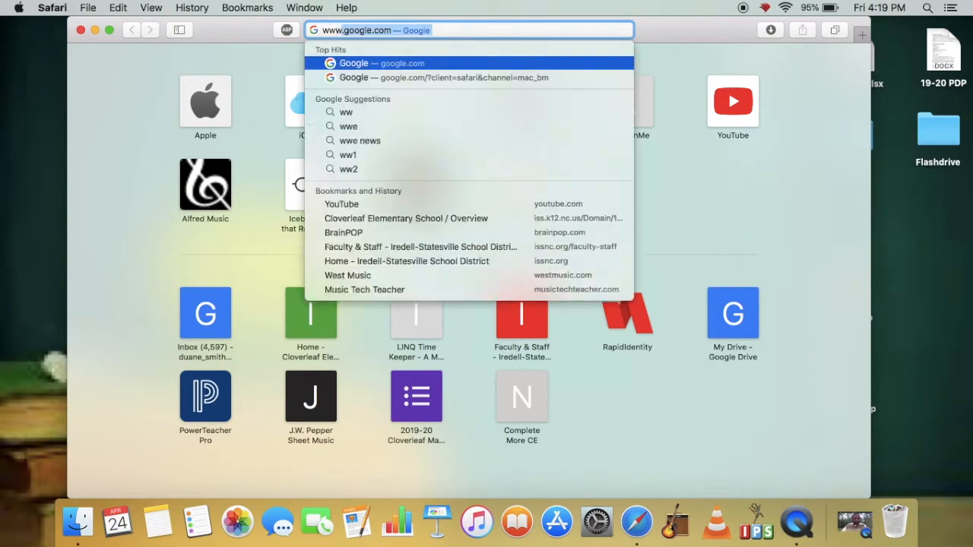
pyautogui.write('www.musictechteacher.com')
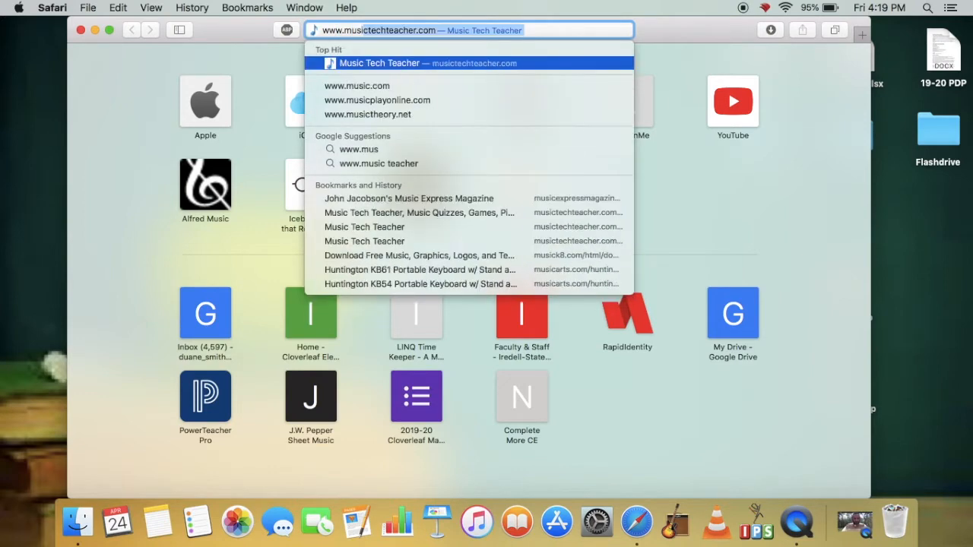
pyautogui.write('www.musicplayo')
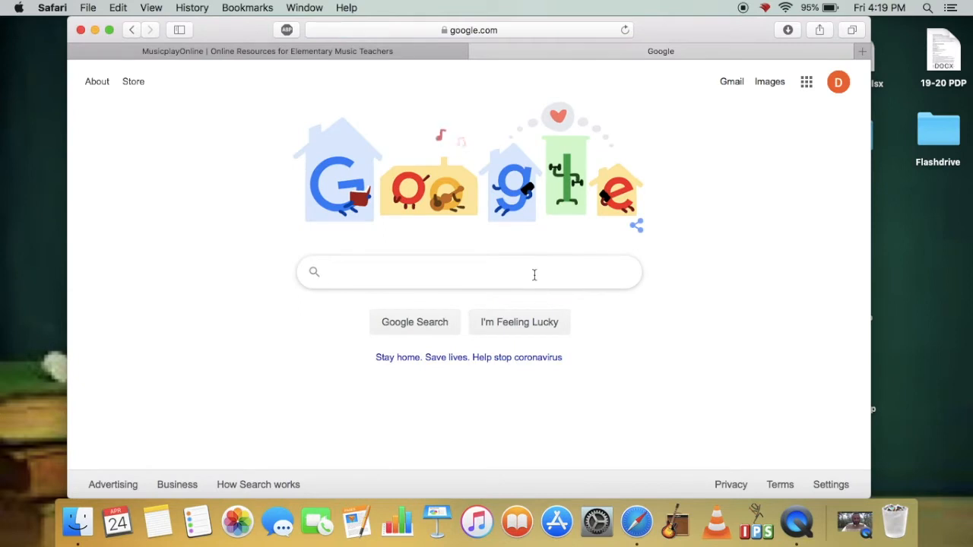
# Search Google for 'music' and open the MusicplayOnline result
pyautogui.write('musicplayonline')
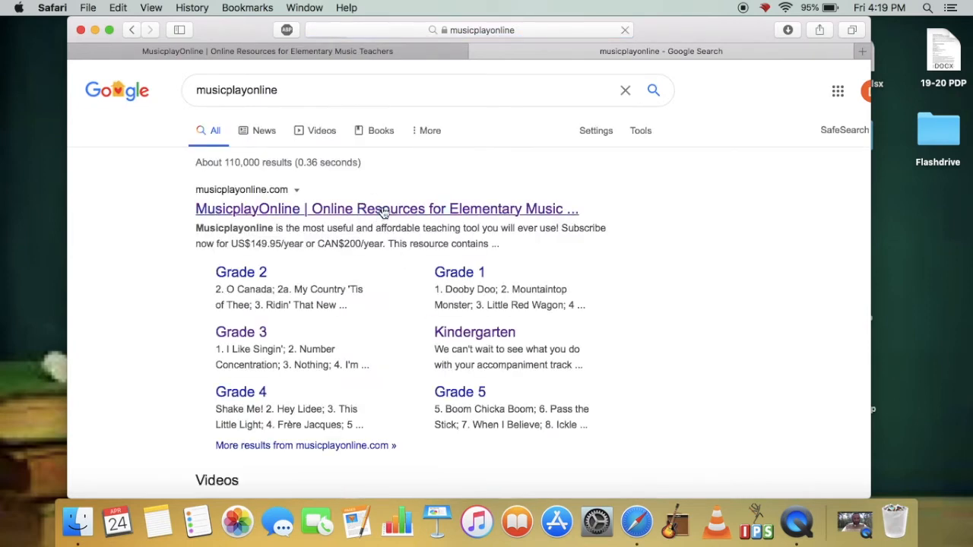
pyautogui.click(387, 208)
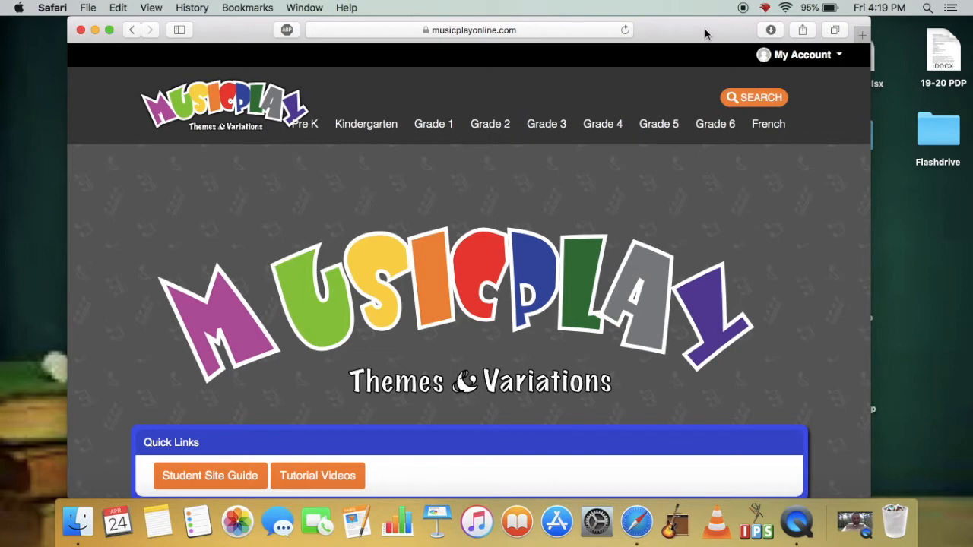
pyautogui.moveTo(802, 54)
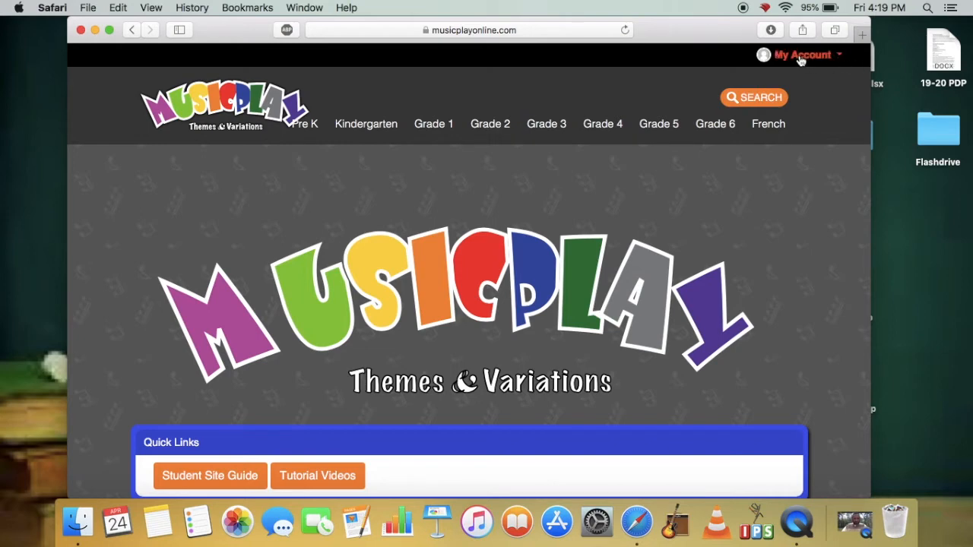
# Go to the login page through the site's My Account > LOGIN menu
pyautogui.click(800, 54)
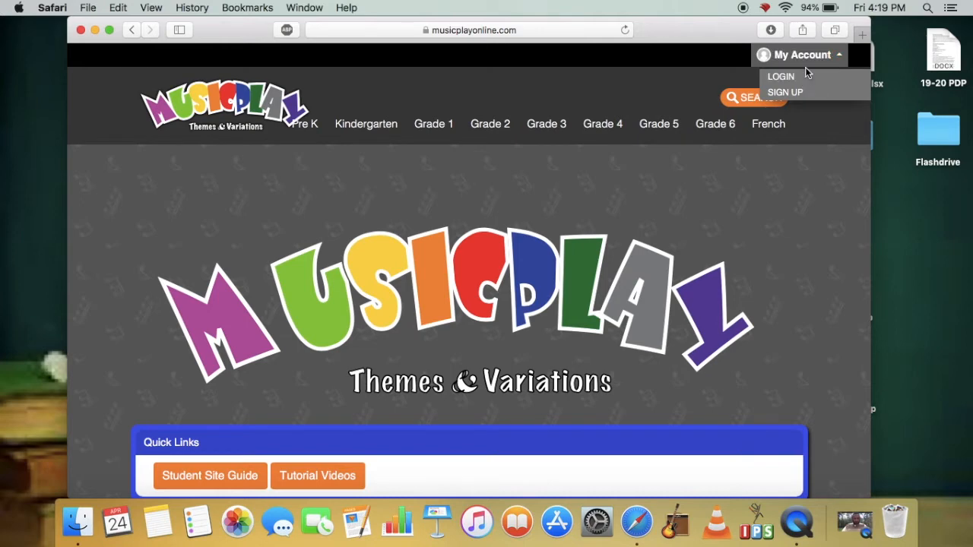
pyautogui.click(780, 76)
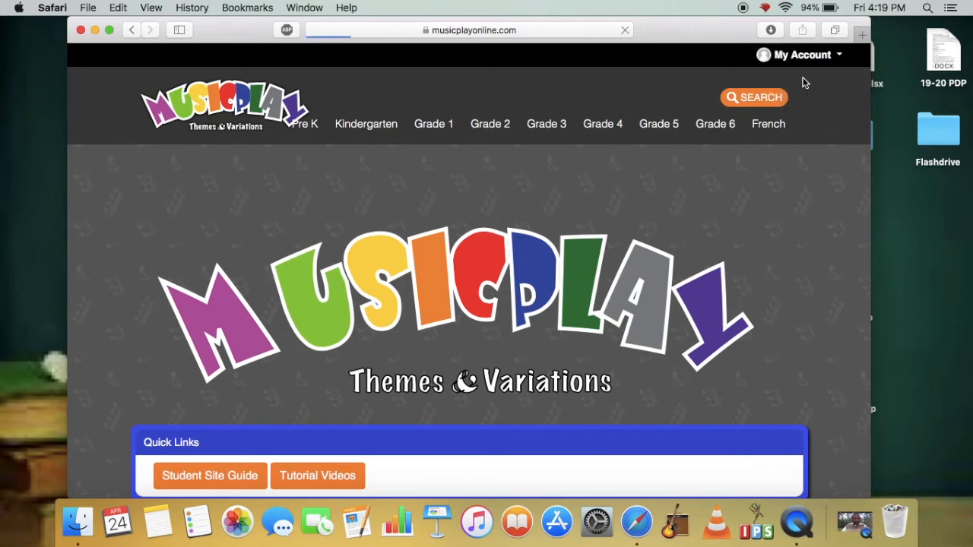
pyautogui.click(798, 54)
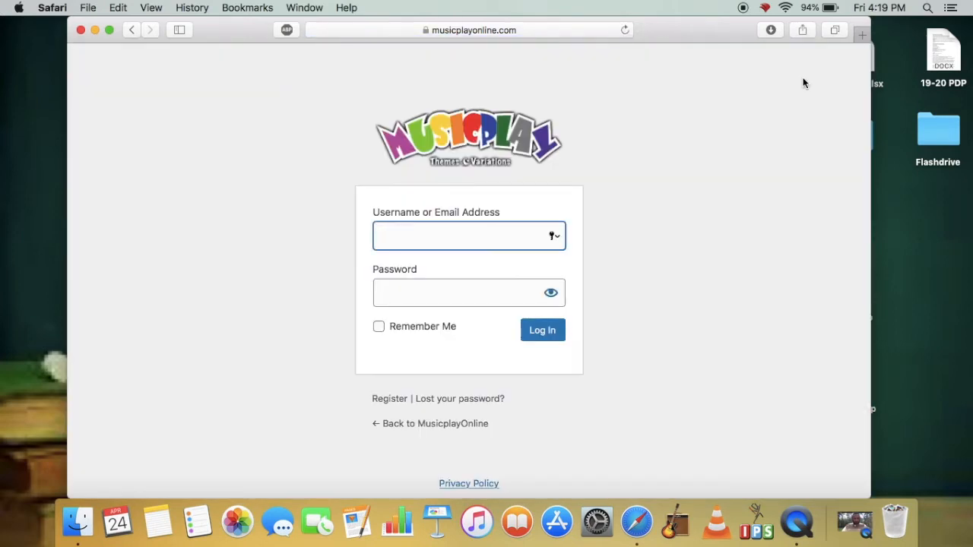
pyautogui.moveTo(574, 218)
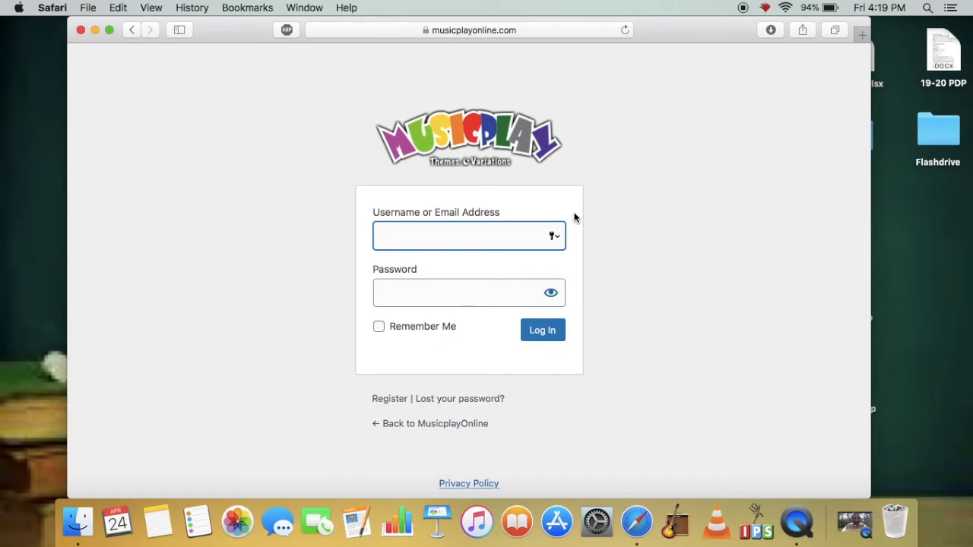
# Log in as 'snow' with the password, checking it via the eye icon
pyautogui.write('snow')
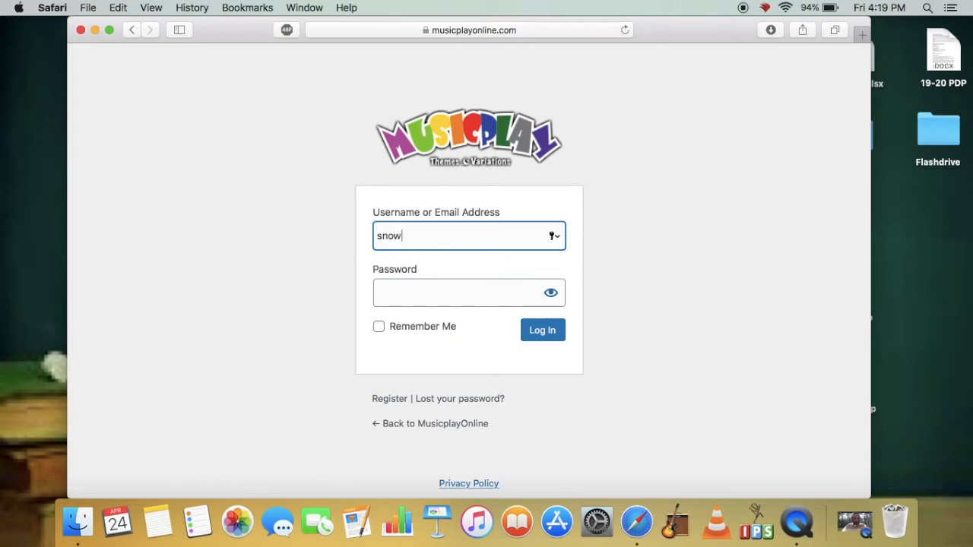
pyautogui.write('••••')
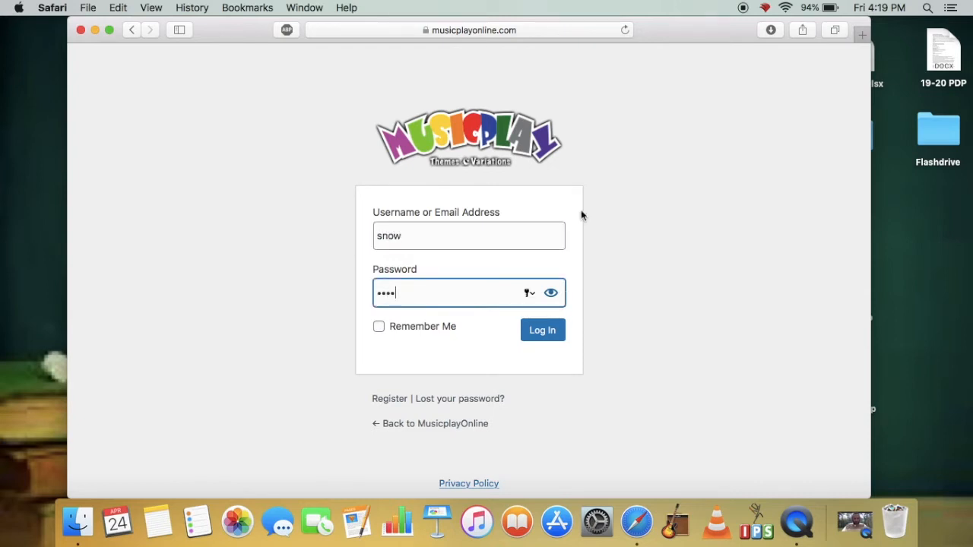
pyautogui.click(552, 292)
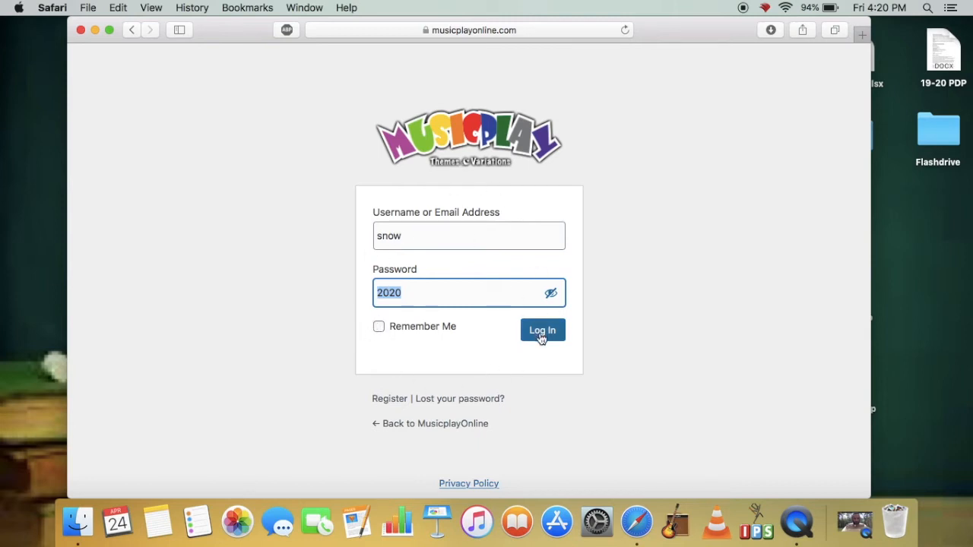
pyautogui.click(542, 330)
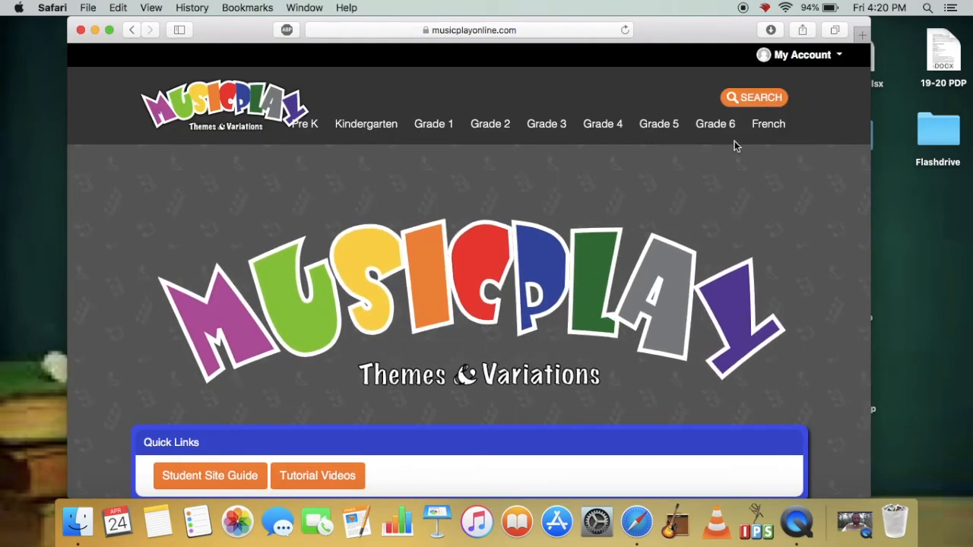
pyautogui.moveTo(802, 54)
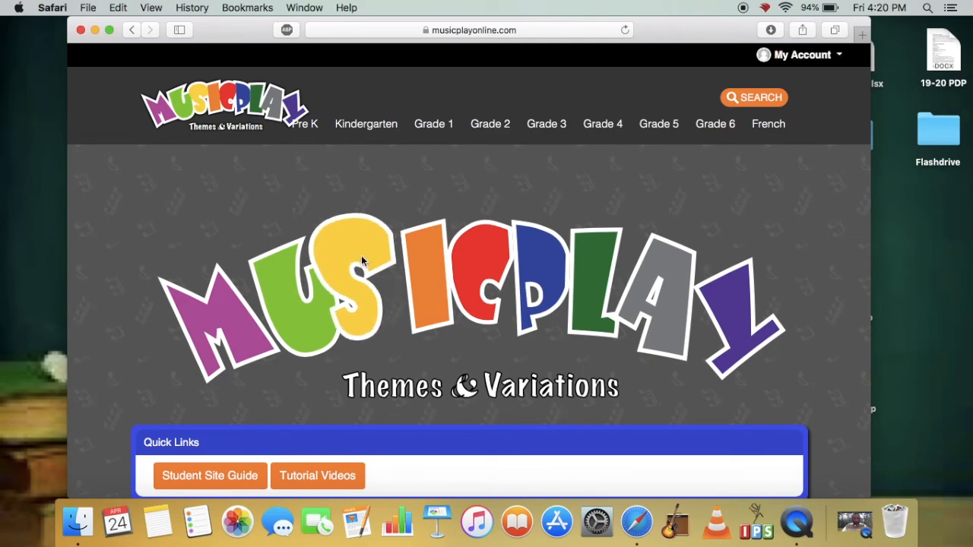
pyautogui.scroll(-3)
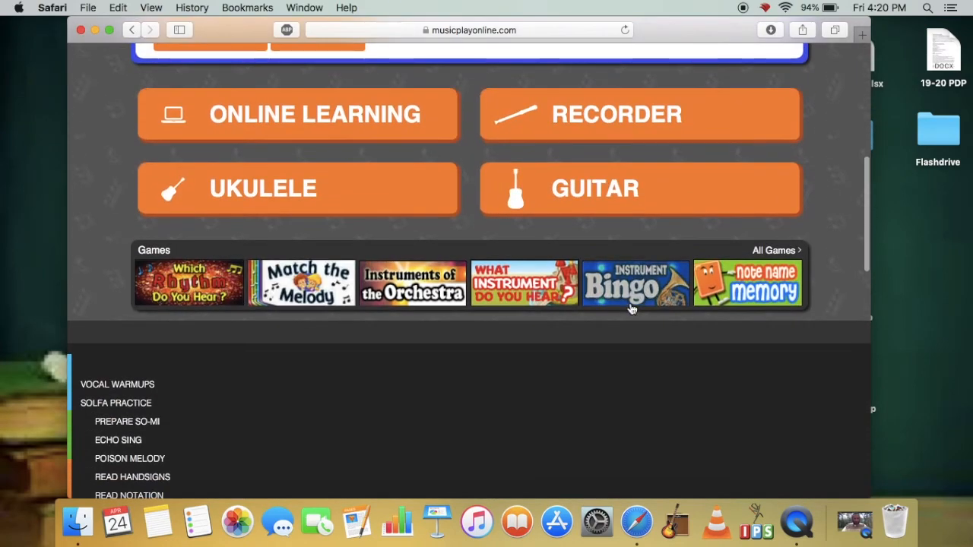
pyautogui.scroll(3)
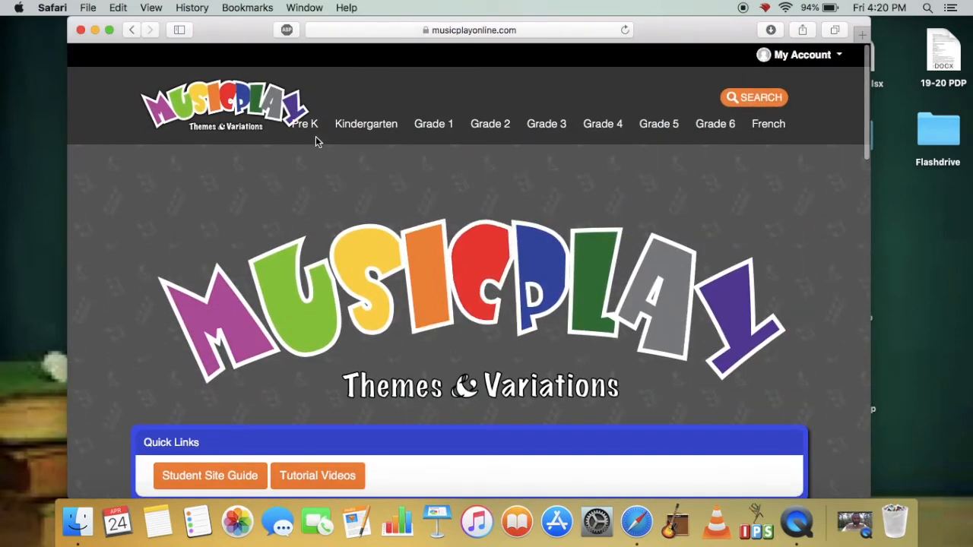
pyautogui.moveTo(491, 124)
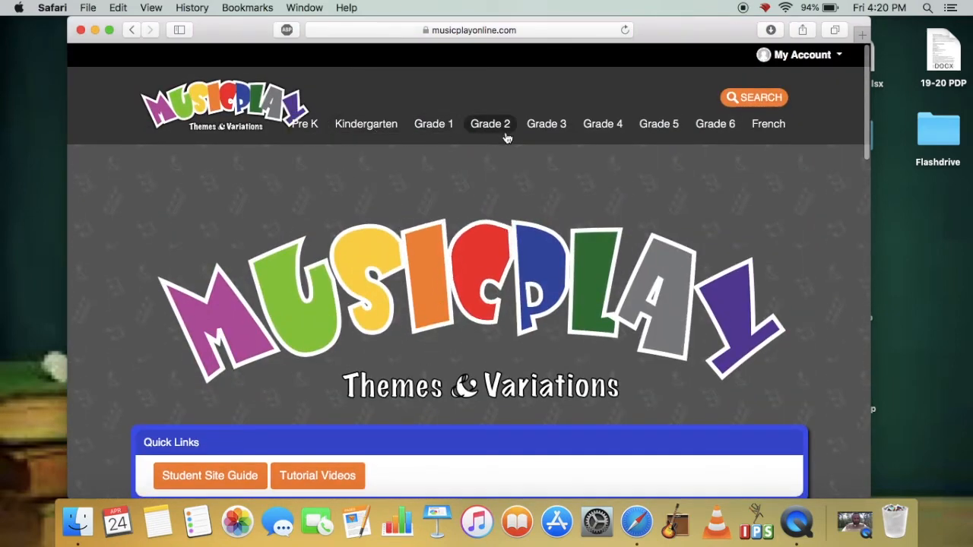
pyautogui.moveTo(714, 124)
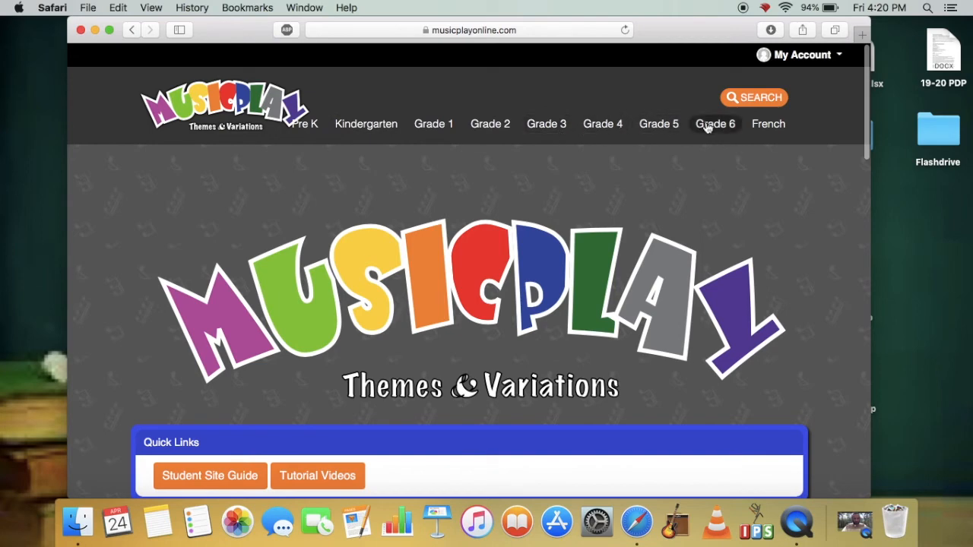
pyautogui.scroll(-3)
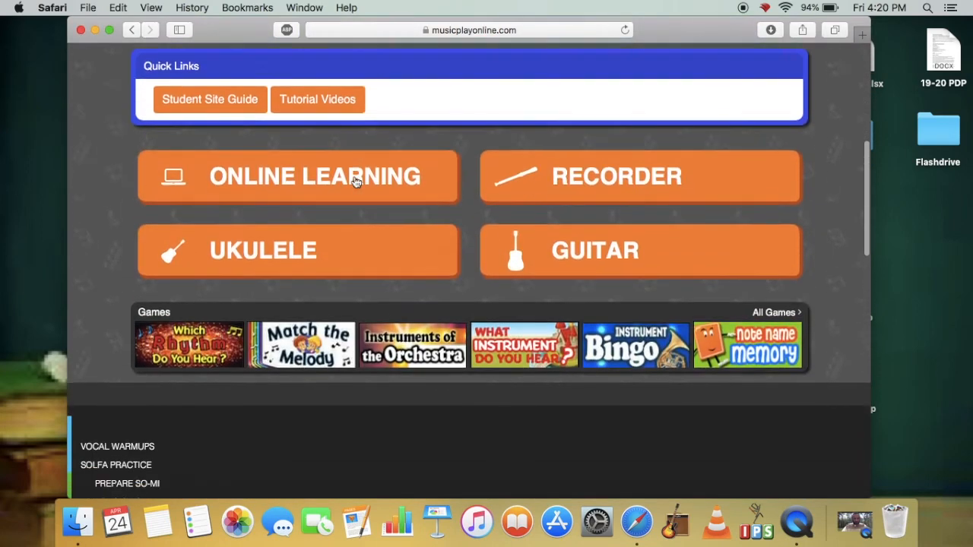
pyautogui.scroll(-3)
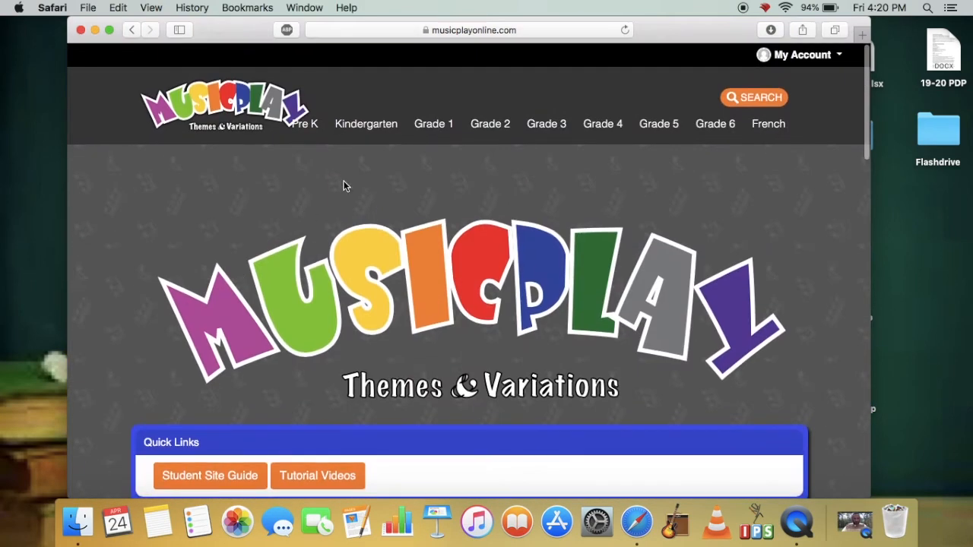
pyautogui.scroll(-3)
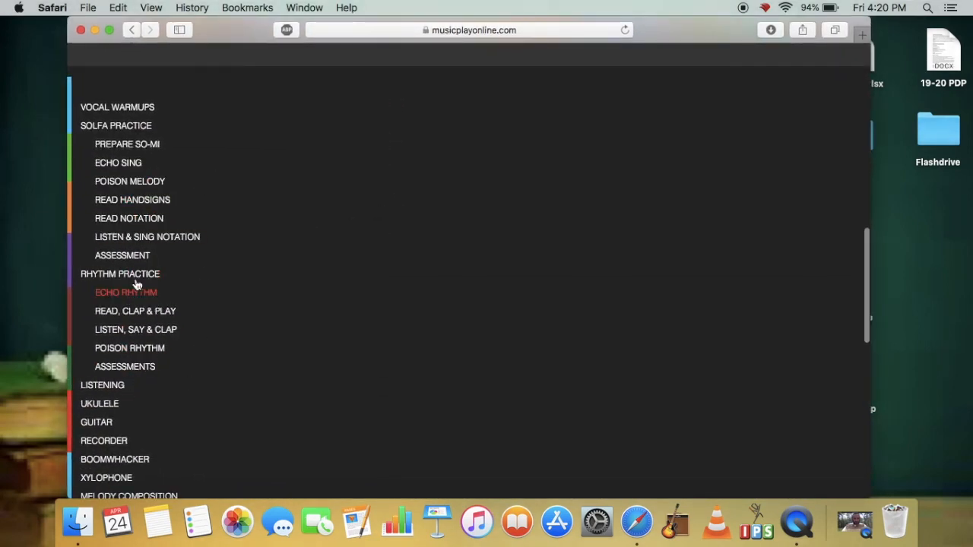
pyautogui.scroll(-3)
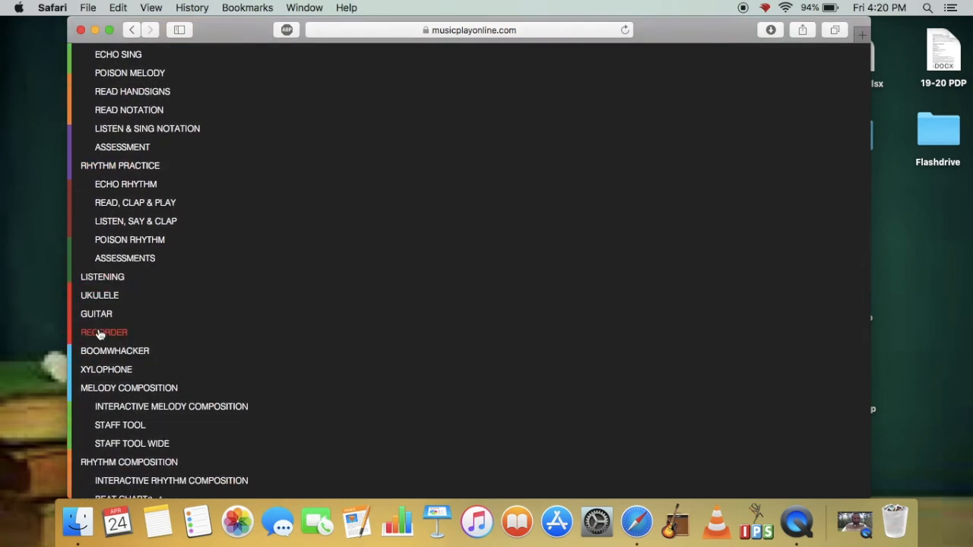
pyautogui.scroll(-3)
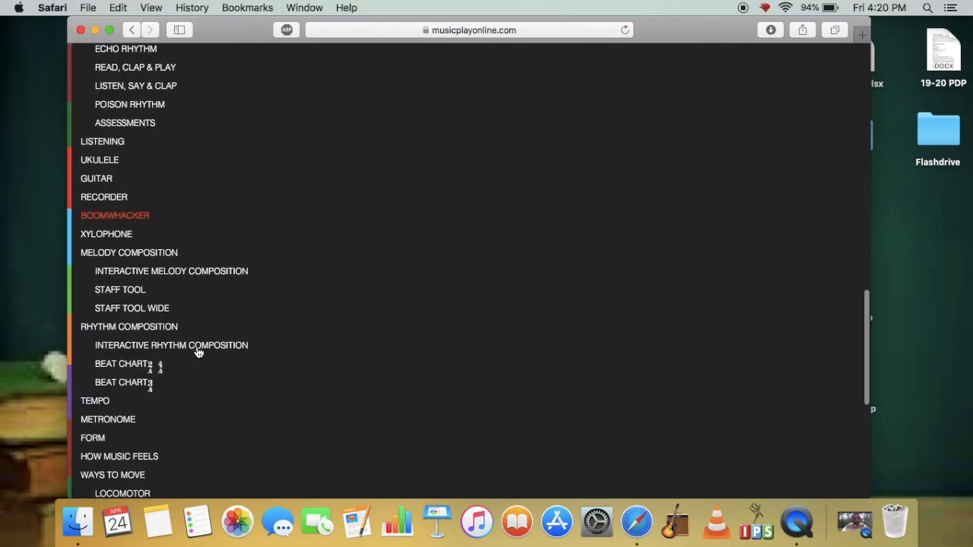